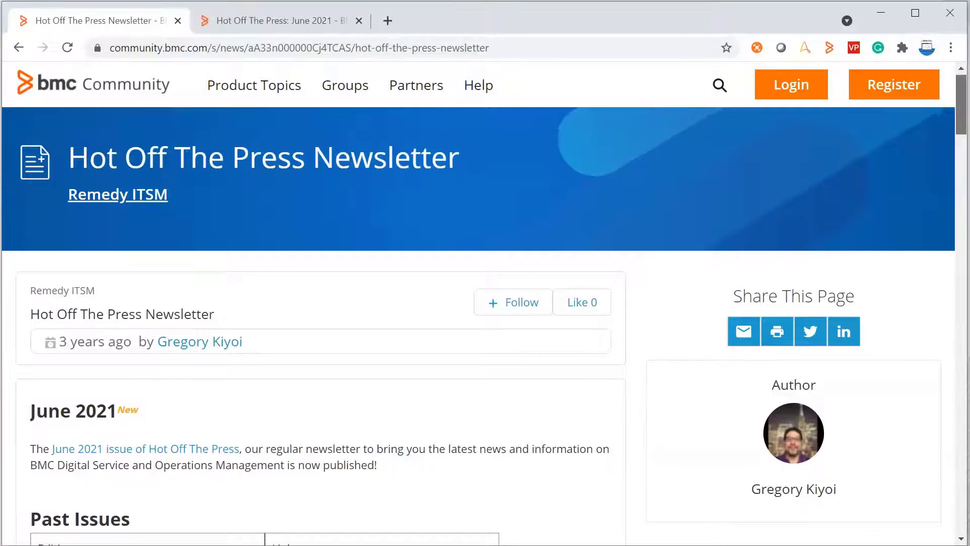
scroll(down, 3)
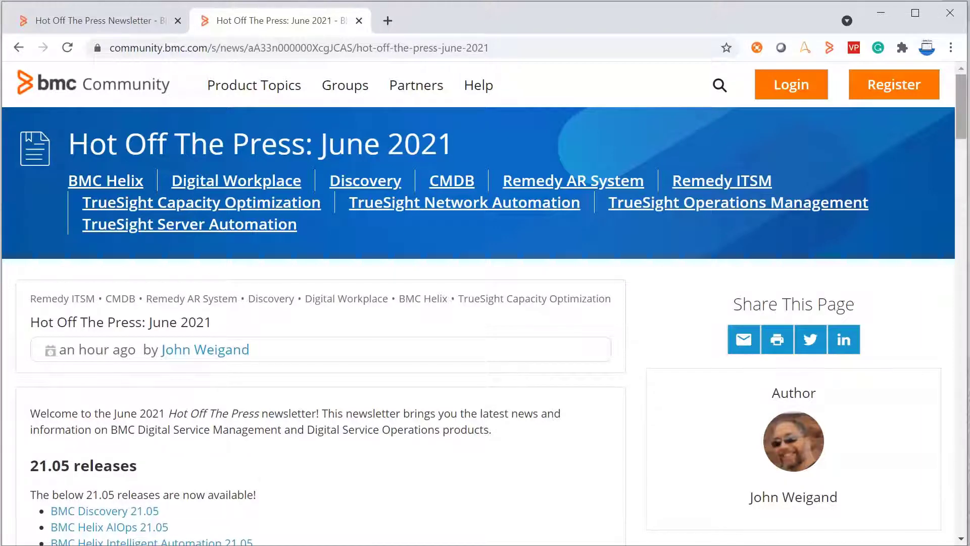
scroll(down, 3)
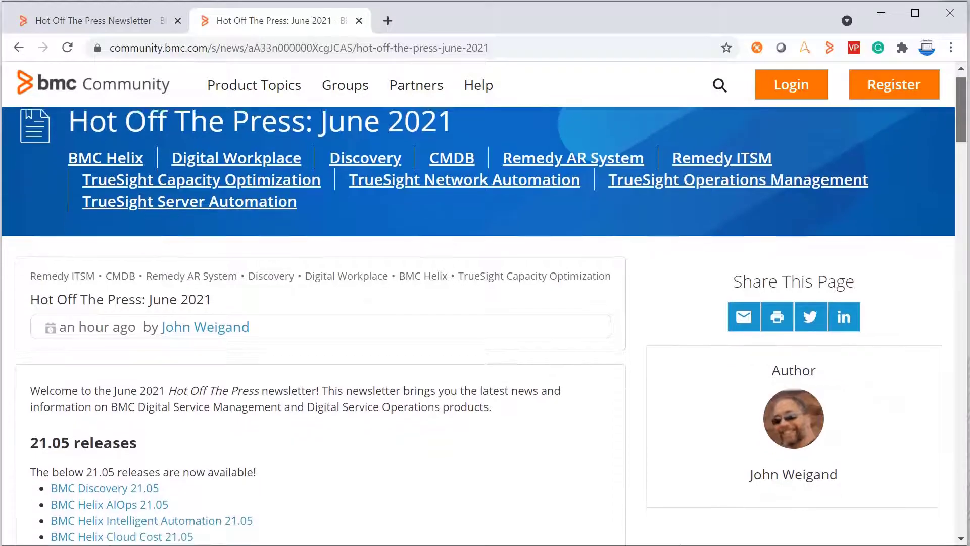
scroll(down, 3)
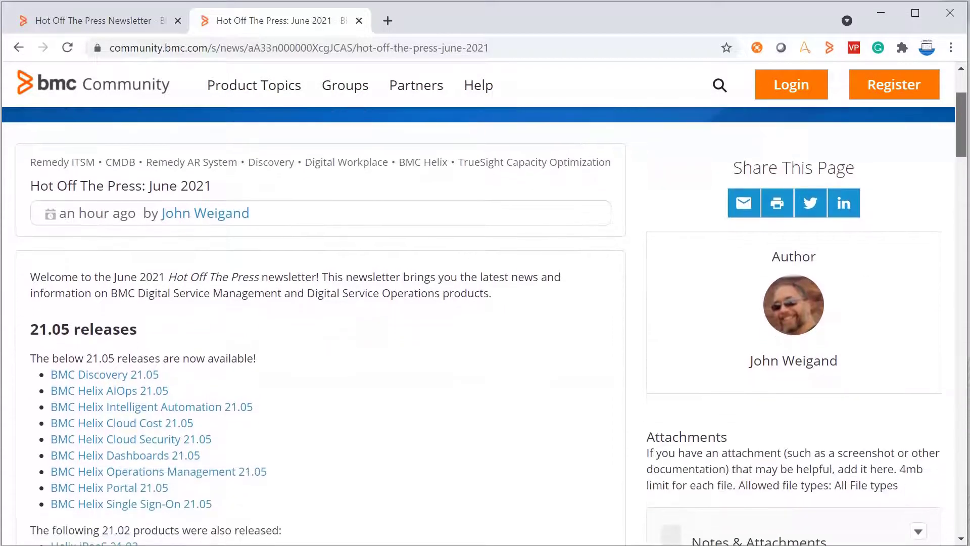
scroll(down, 3)
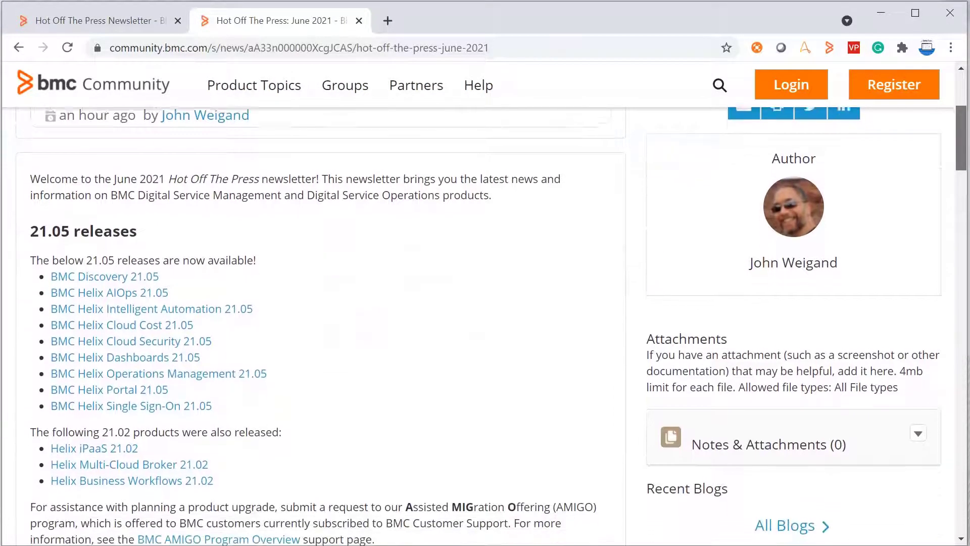
scroll(down, 3)
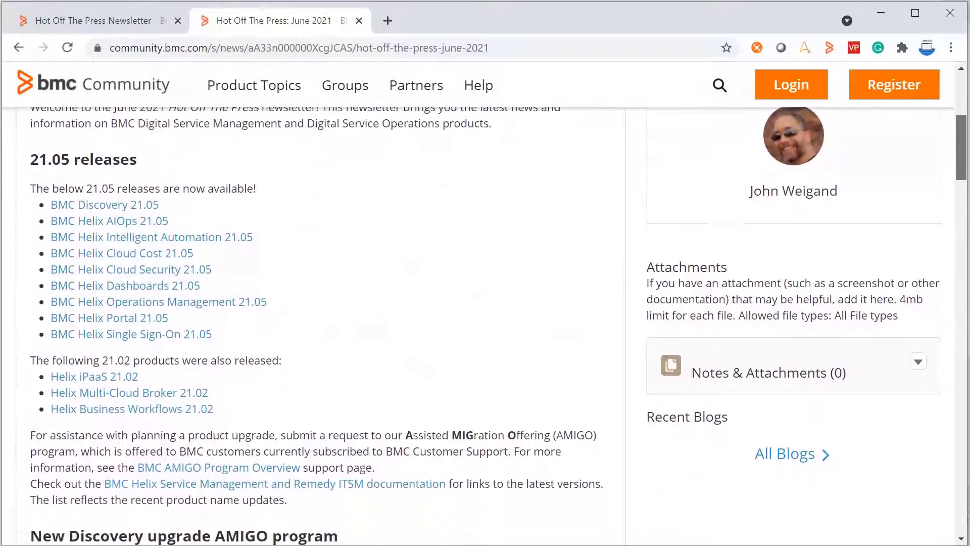
scroll(down, 3)
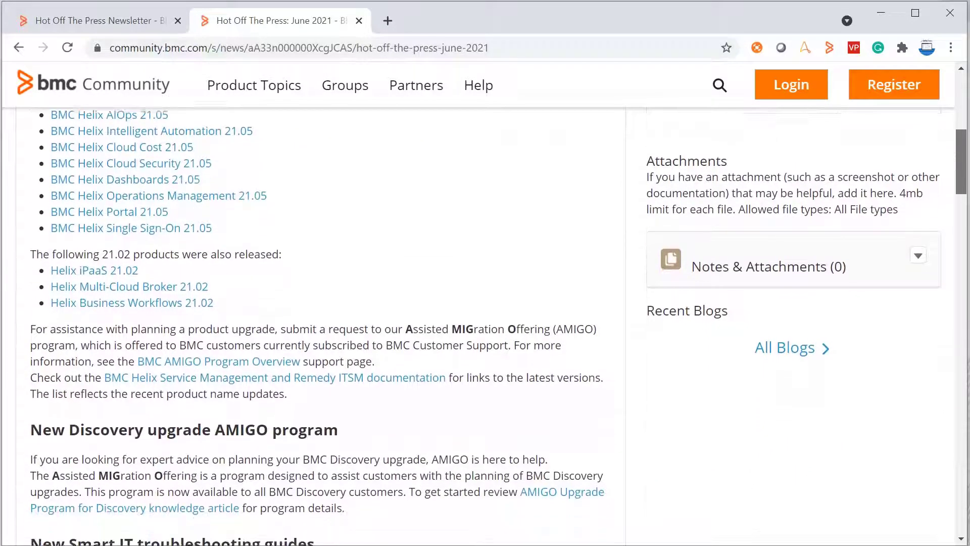
scroll(down, 3)
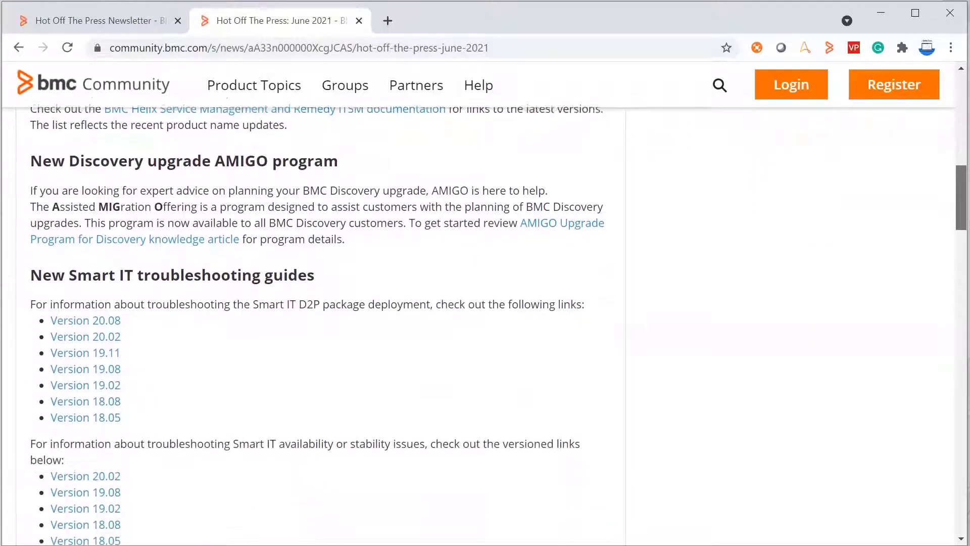
scroll(down, 3)
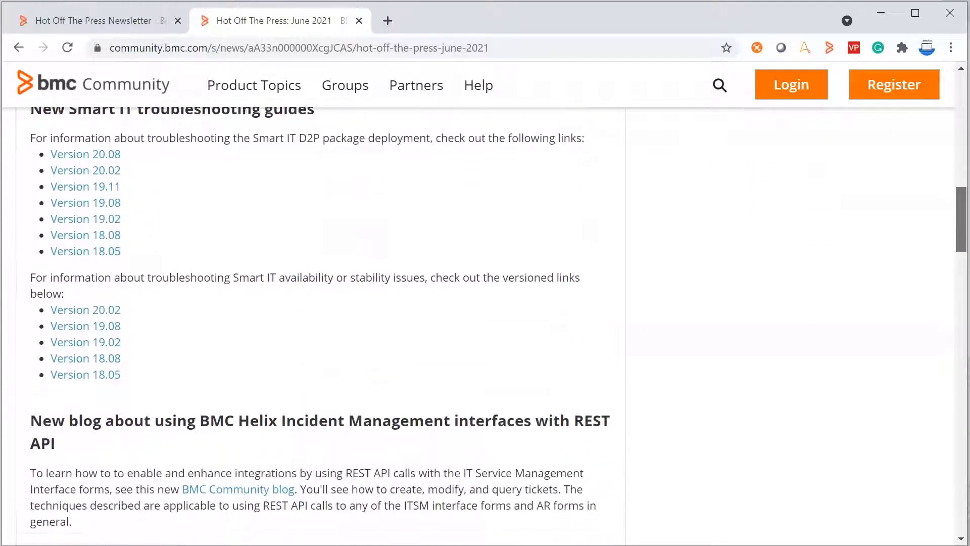
scroll(down, 3)
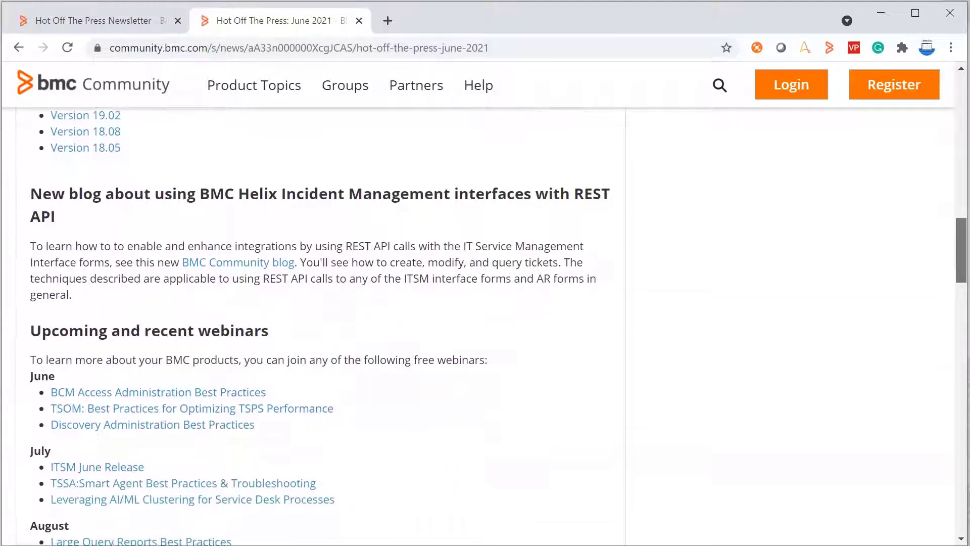
scroll(down, 3)
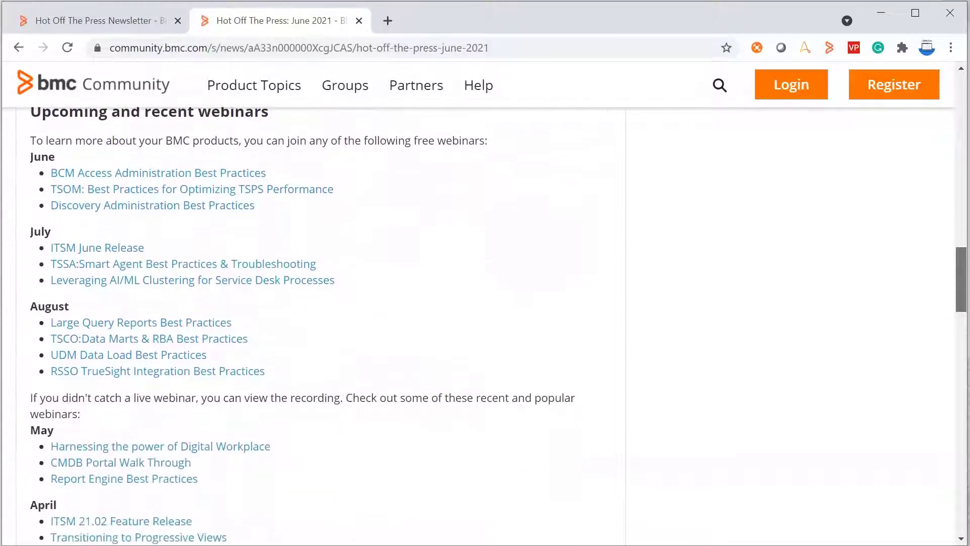
scroll(down, 3)
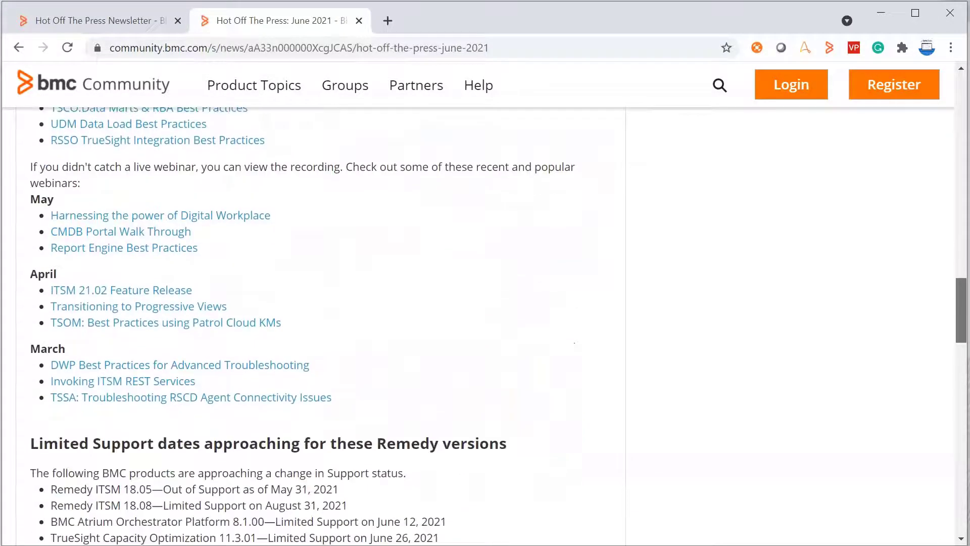
scroll(down, 3)
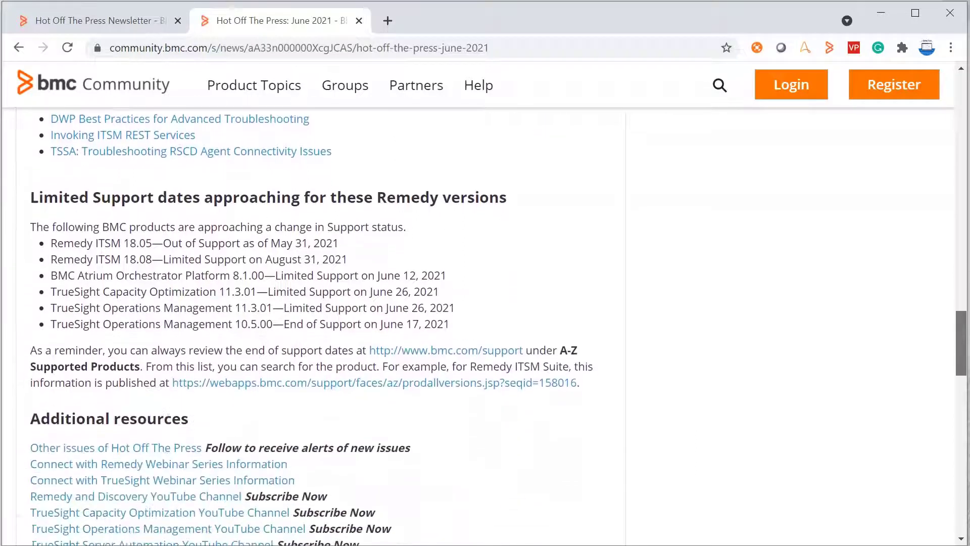
scroll(down, 3)
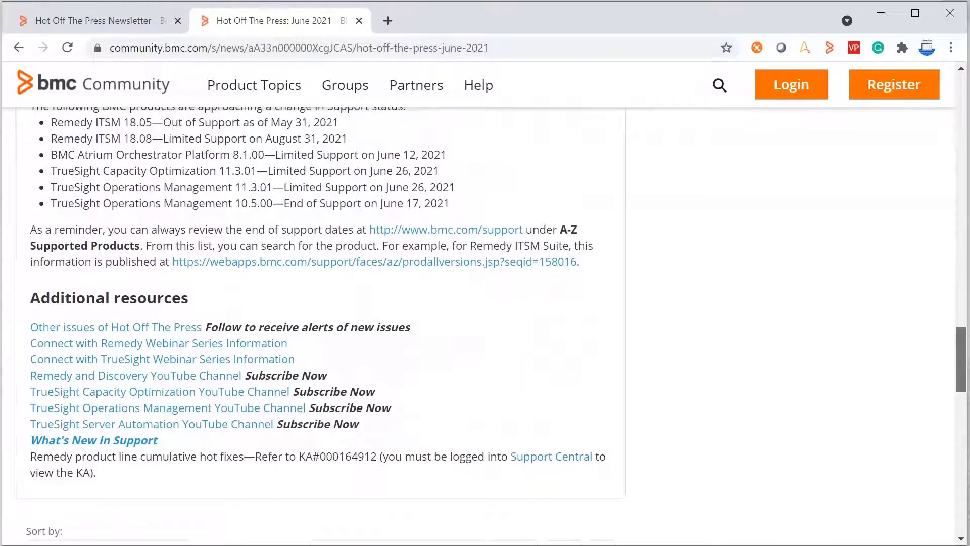
scroll(down, 3)
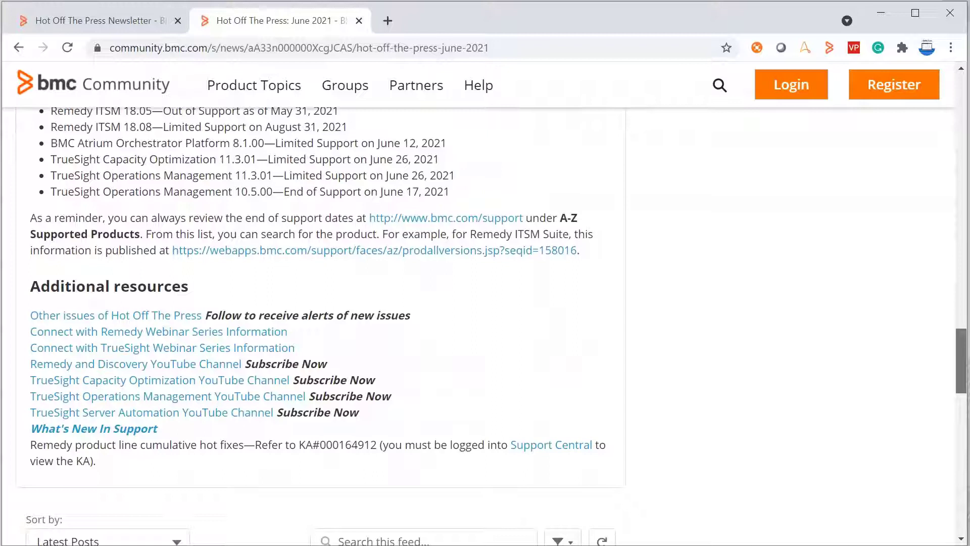